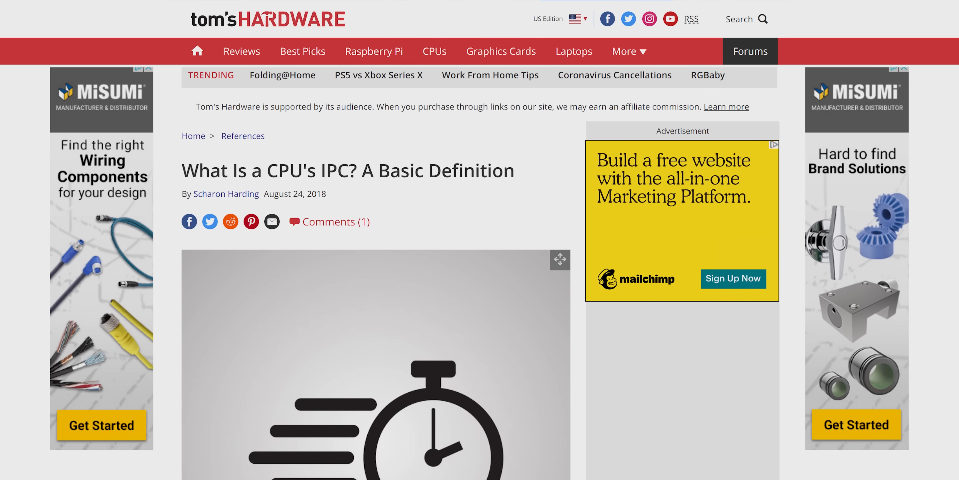
scroll(down, 3)
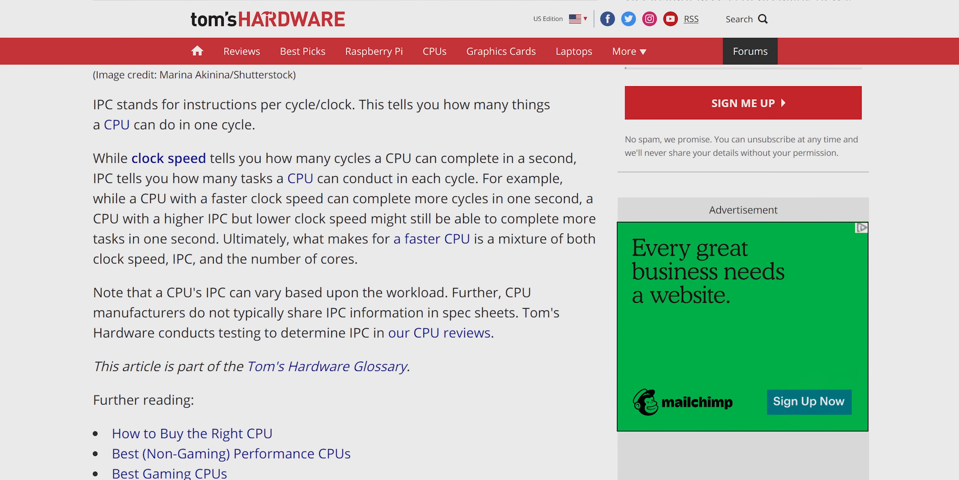
scroll(down, 3)
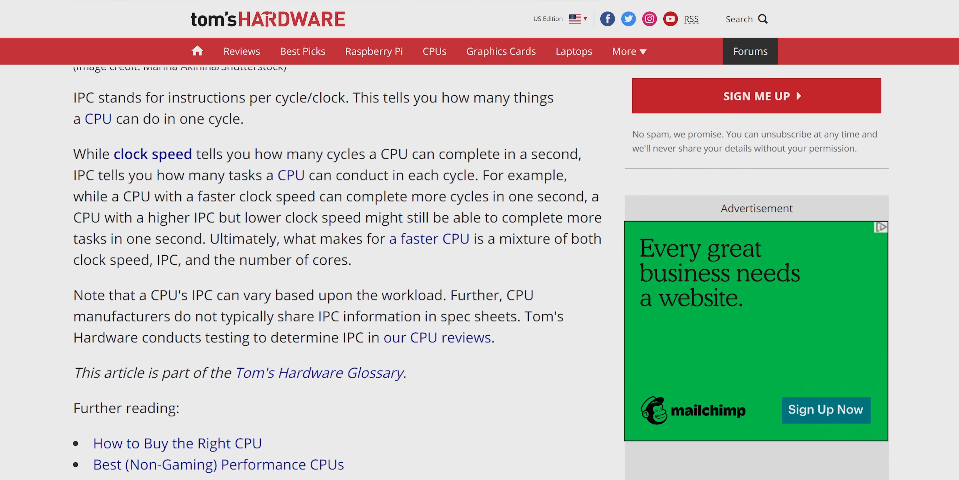
scroll(down, 3)
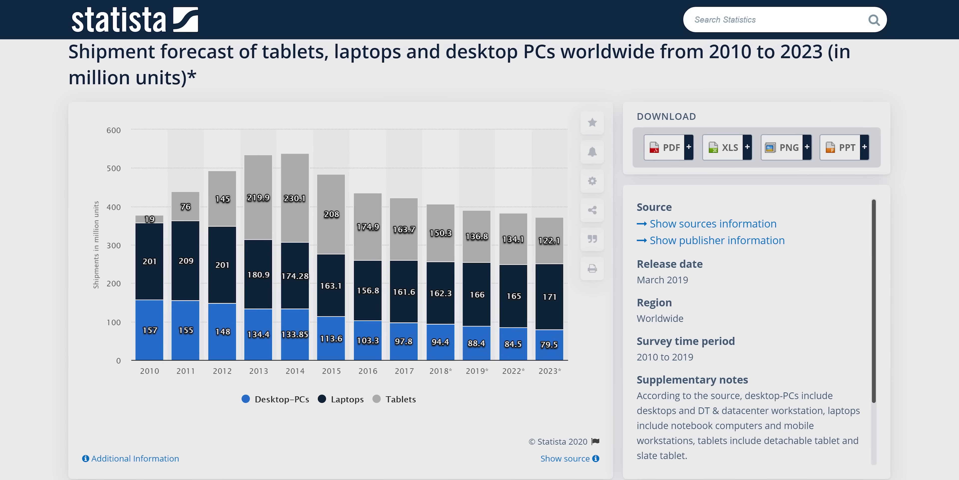
scroll(down, 3)
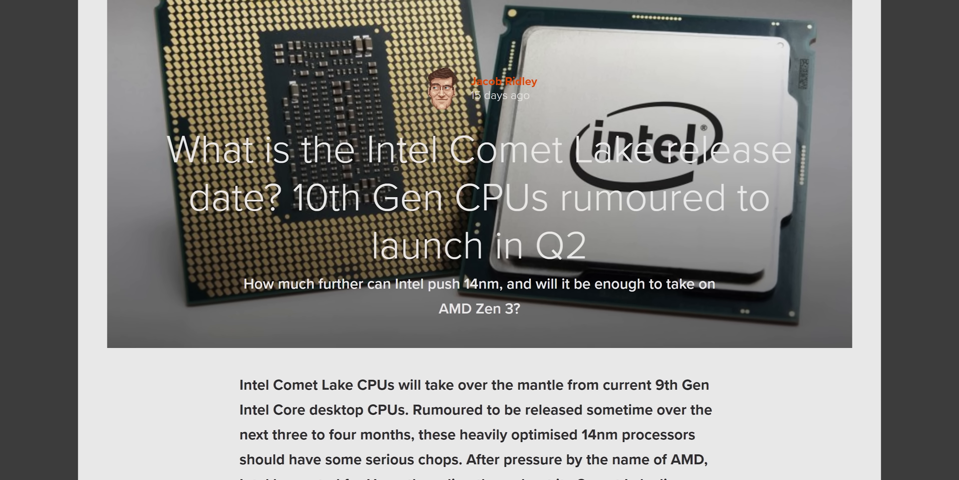
scroll(down, 3)
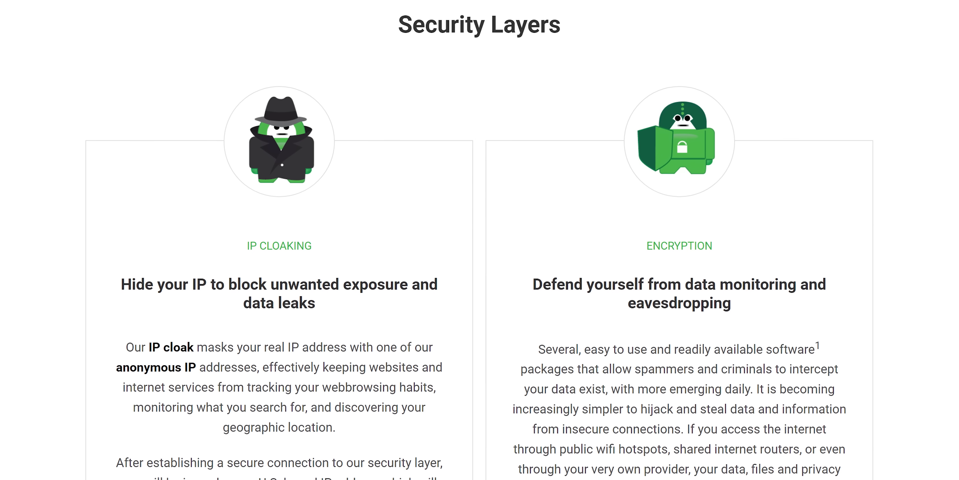
scroll(down, 3)
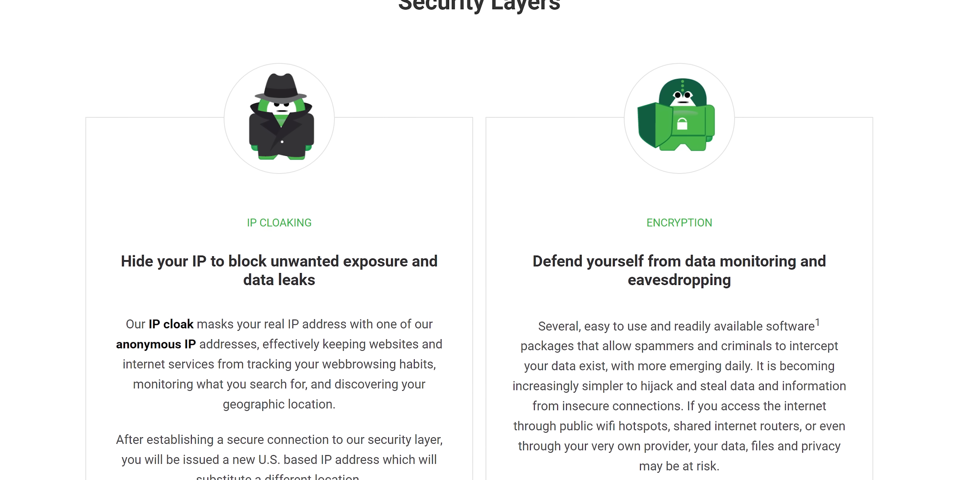
scroll(down, 3)
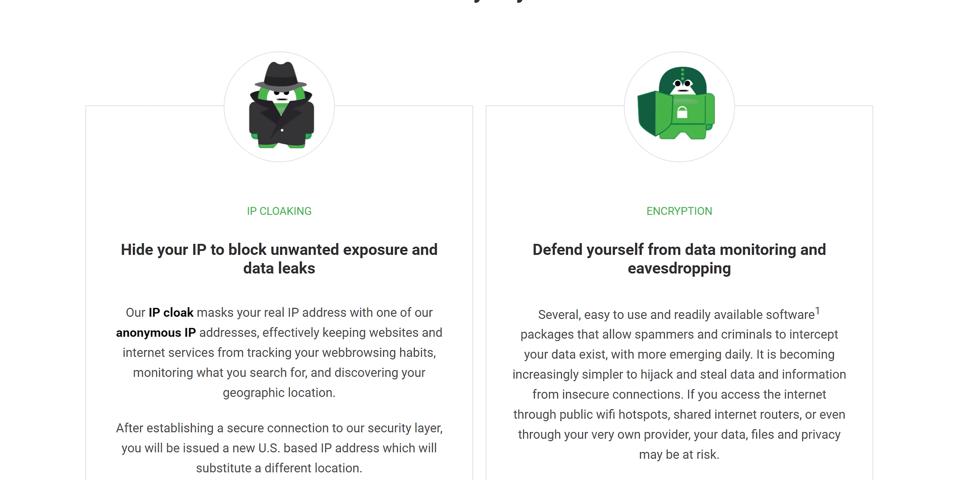
scroll(down, 3)
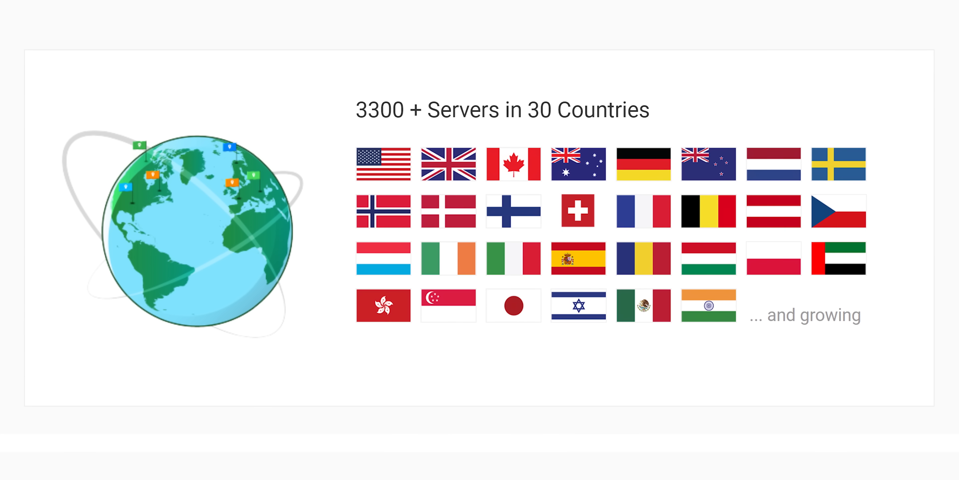